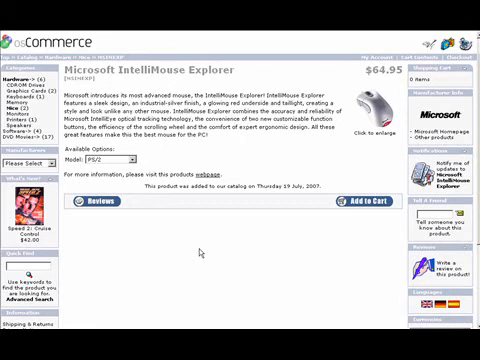
Scroll down the storefront Site Map page through the Products category tree
{"action": "scroll", "scroll_direction": "down", "scroll_amount": 3}
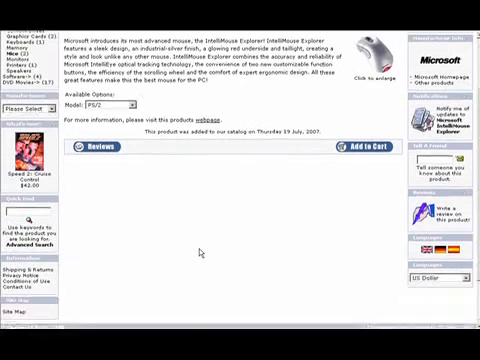
{"action": "scroll", "scroll_direction": "down", "scroll_amount": 3}
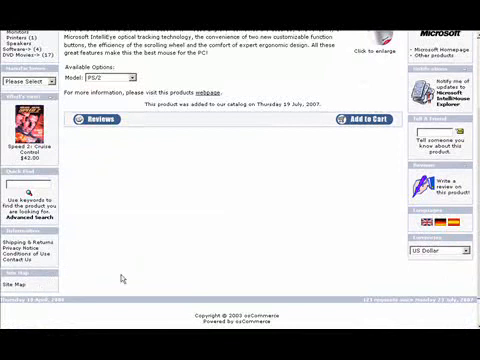
{"action": "mouse_move", "coordinate": [132, 270]}
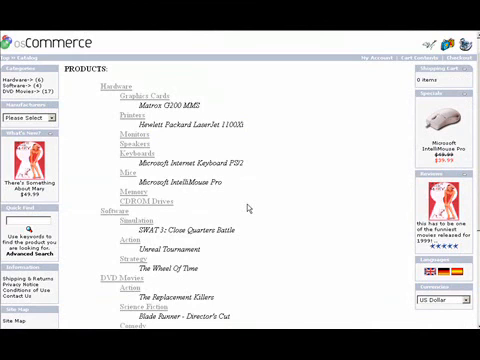
{"action": "scroll", "scroll_direction": "down", "scroll_amount": 3}
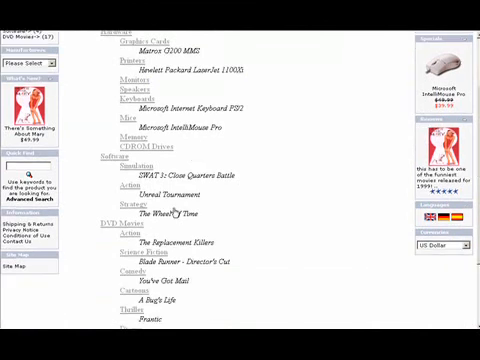
{"action": "scroll", "scroll_direction": "down", "scroll_amount": 3}
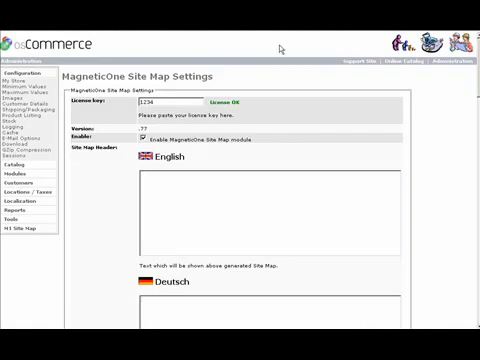
Select the English Site Map Header field and review the German and Spanish header fields below
{"action": "left_click", "coordinate": [150, 108]}
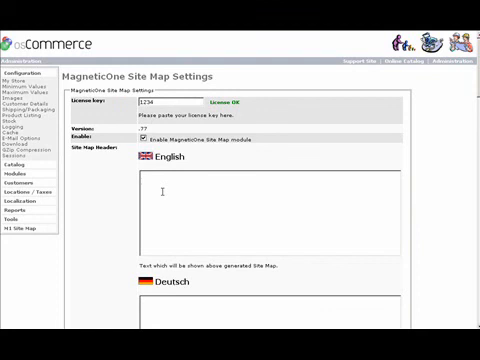
{"action": "scroll", "scroll_direction": "down", "scroll_amount": 3}
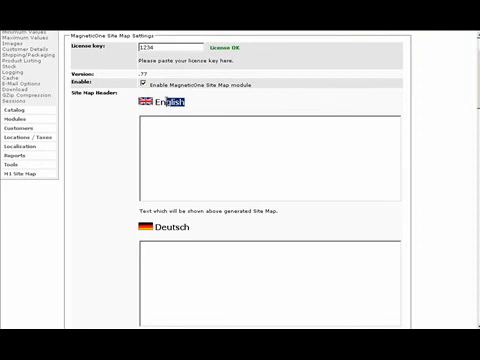
{"action": "scroll", "scroll_direction": "down", "scroll_amount": 3}
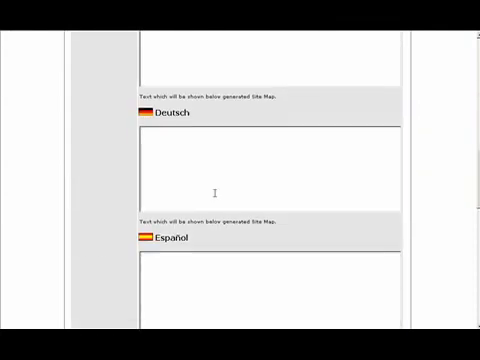
{"action": "scroll", "scroll_direction": "down", "scroll_amount": 3}
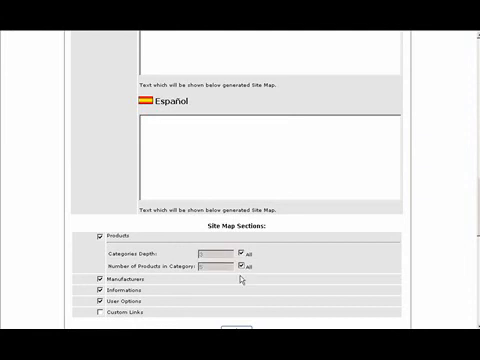
{"action": "scroll", "scroll_direction": "down", "scroll_amount": 3}
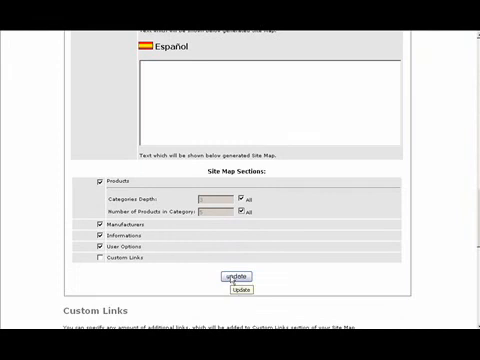
{"action": "scroll", "scroll_direction": "down", "scroll_amount": 3}
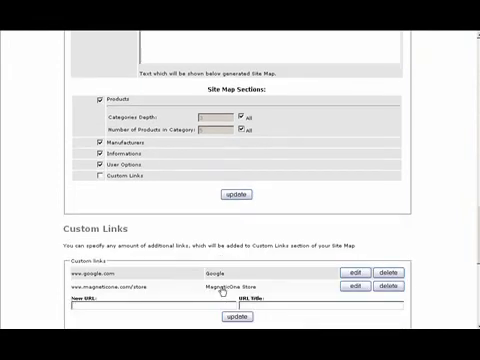
{"action": "scroll", "scroll_direction": "down", "scroll_amount": 3}
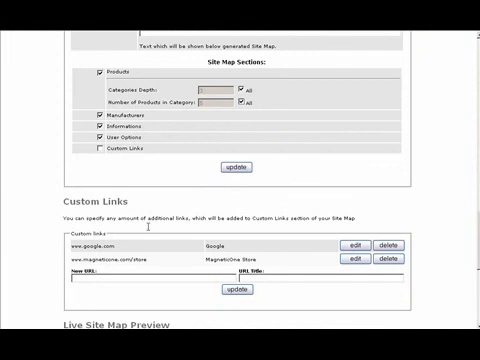
{"action": "scroll", "scroll_direction": "down", "scroll_amount": 3}
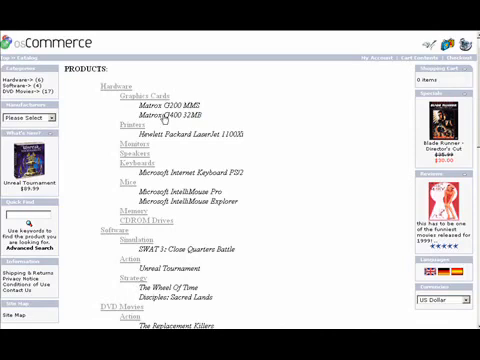
Scroll the Site Map page through Products, Manufacturers, Information and User Options to the footer
{"action": "scroll", "scroll_direction": "down", "scroll_amount": 3}
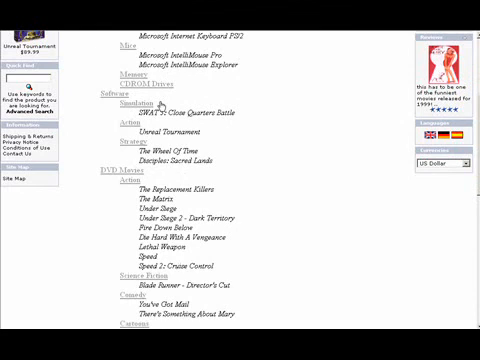
{"action": "scroll", "scroll_direction": "down", "scroll_amount": 3}
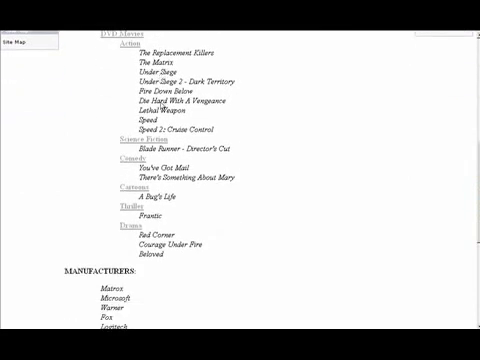
{"action": "scroll", "scroll_direction": "down", "scroll_amount": 3}
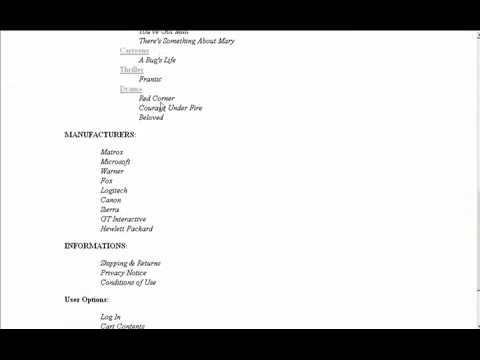
{"action": "scroll", "scroll_direction": "down", "scroll_amount": 3}
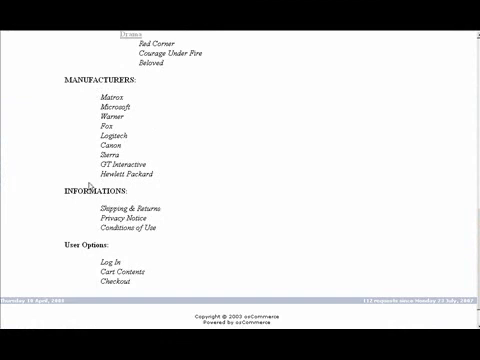
{"action": "mouse_move", "coordinate": [168, 164]}
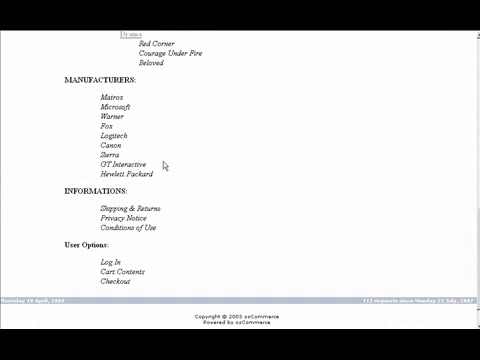